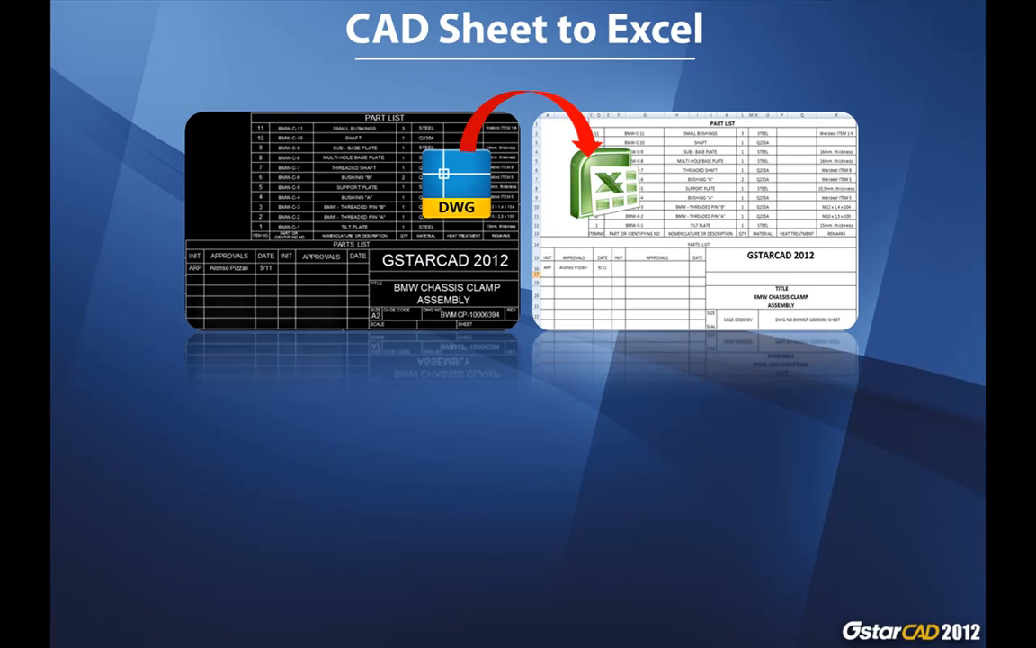
# Step: Leave the slideshow so the GstarCAD drawing with its part list is on screen
pyautogui.click(297, 259)
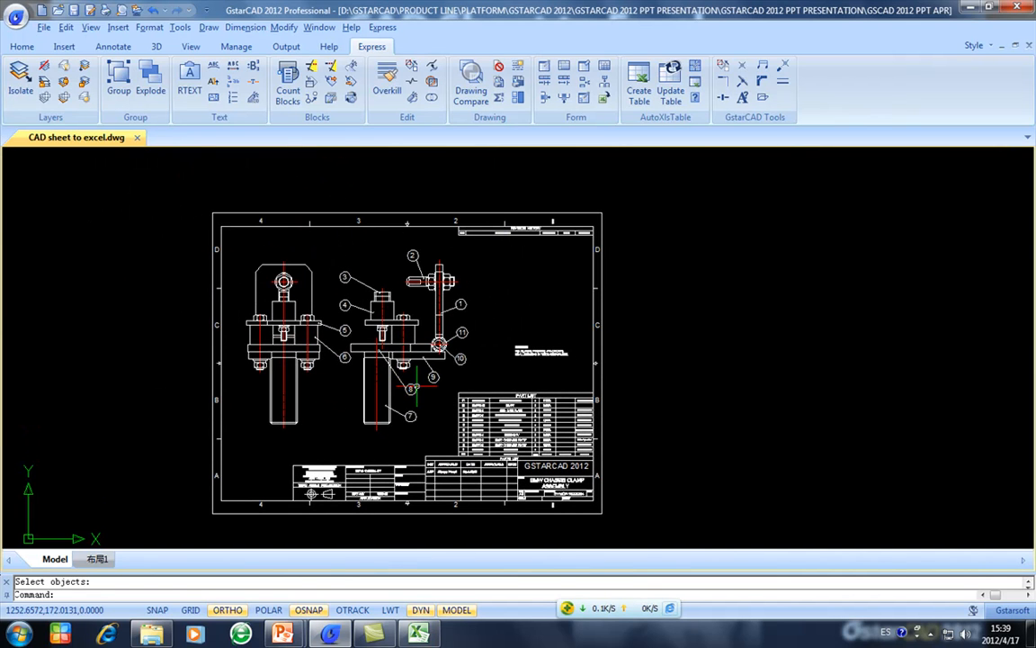
# Step: Zoom in until the part list table and title block fill the view
pyautogui.scroll(3)
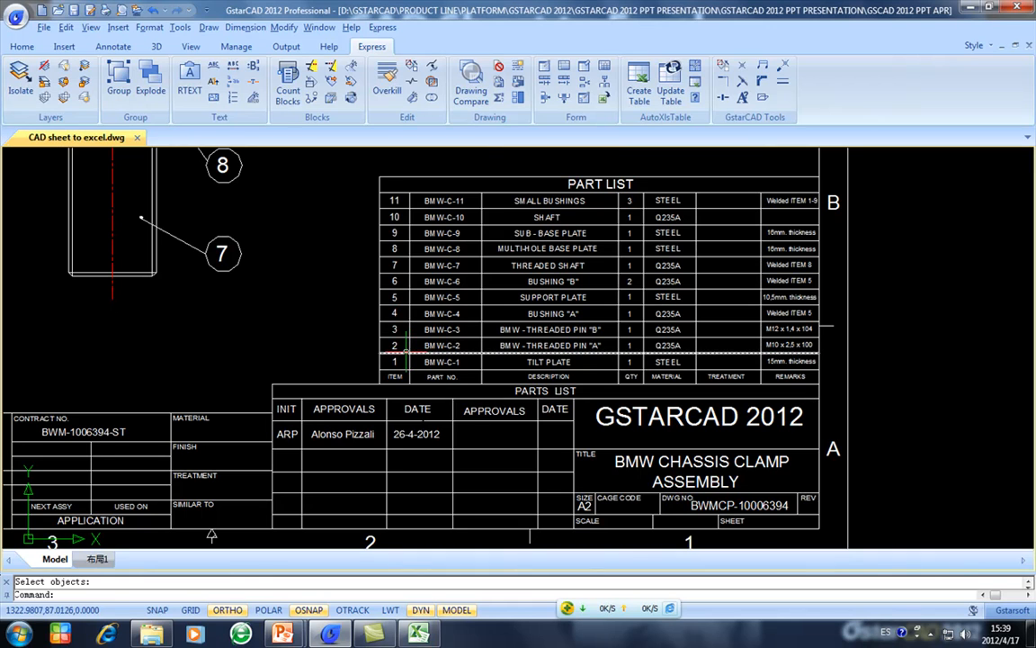
pyautogui.moveTo(430, 202)
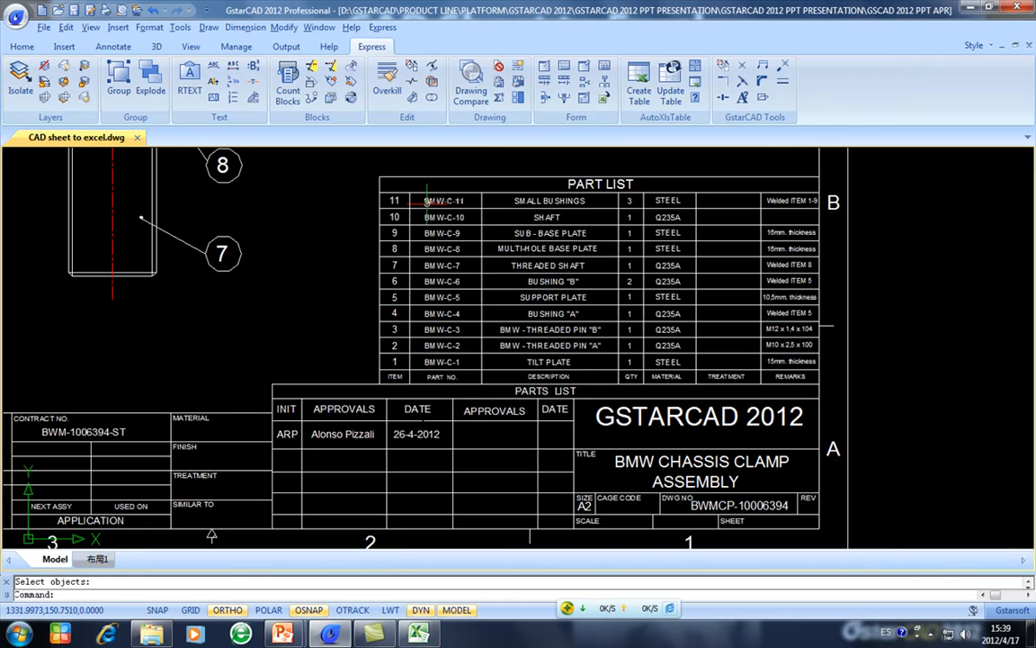
pyautogui.moveTo(368, 205)
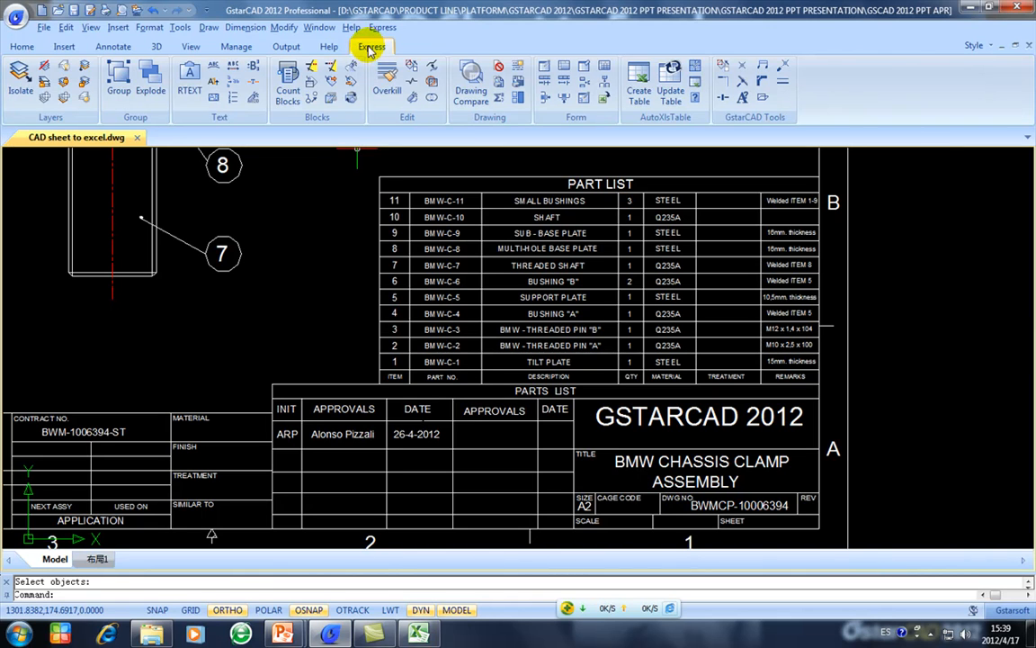
pyautogui.moveTo(572, 117)
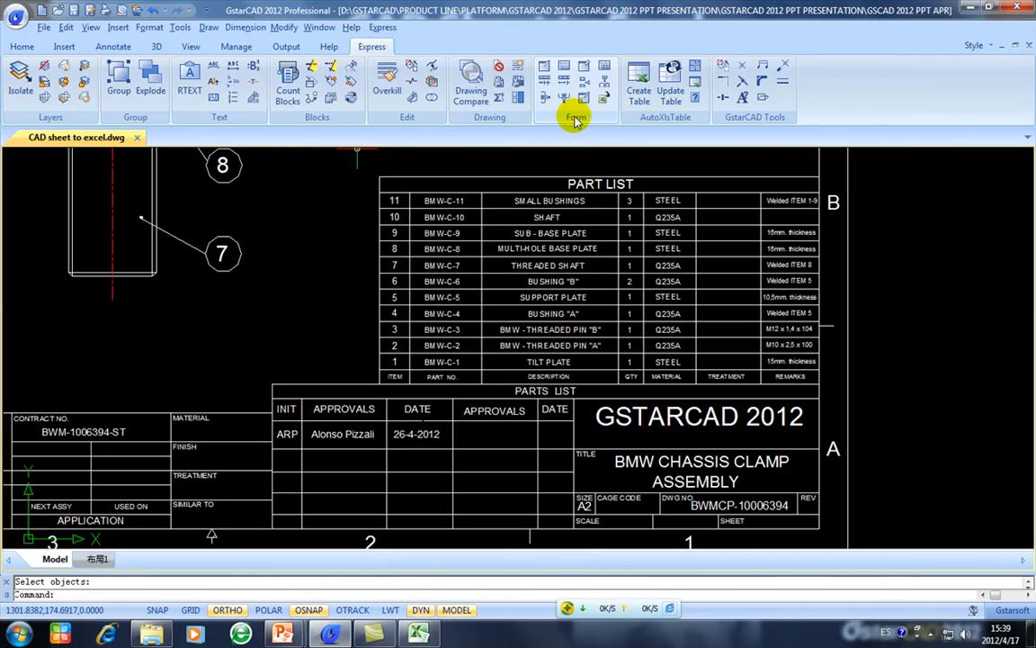
pyautogui.moveTo(605, 97)
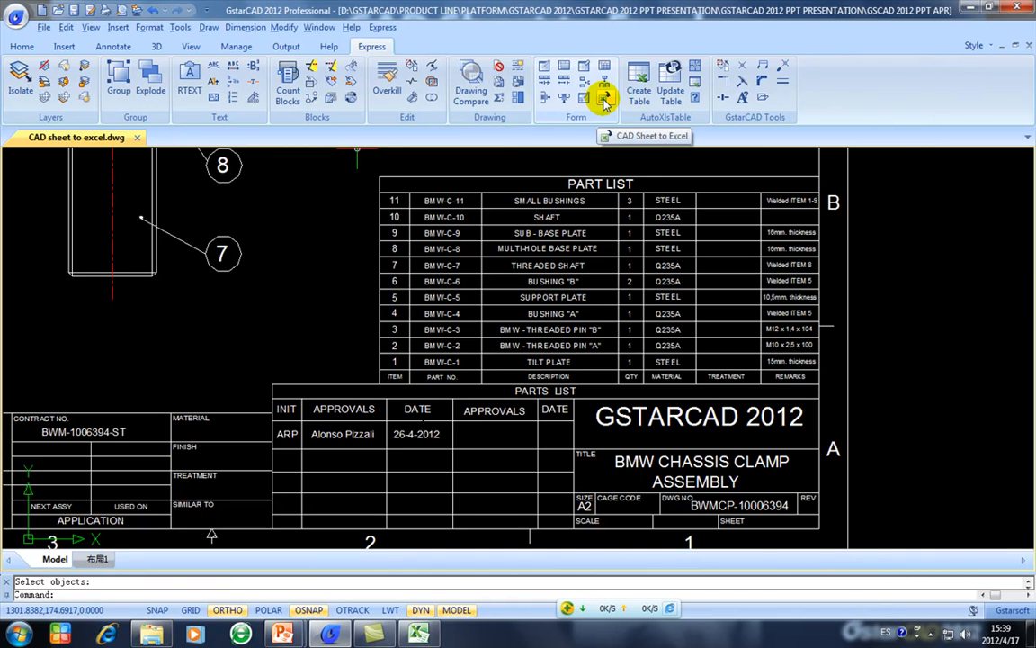
# Step: Start CAD Sheet to Excel and keep Table Scale 1 for exporting the part list
pyautogui.click(602, 97)
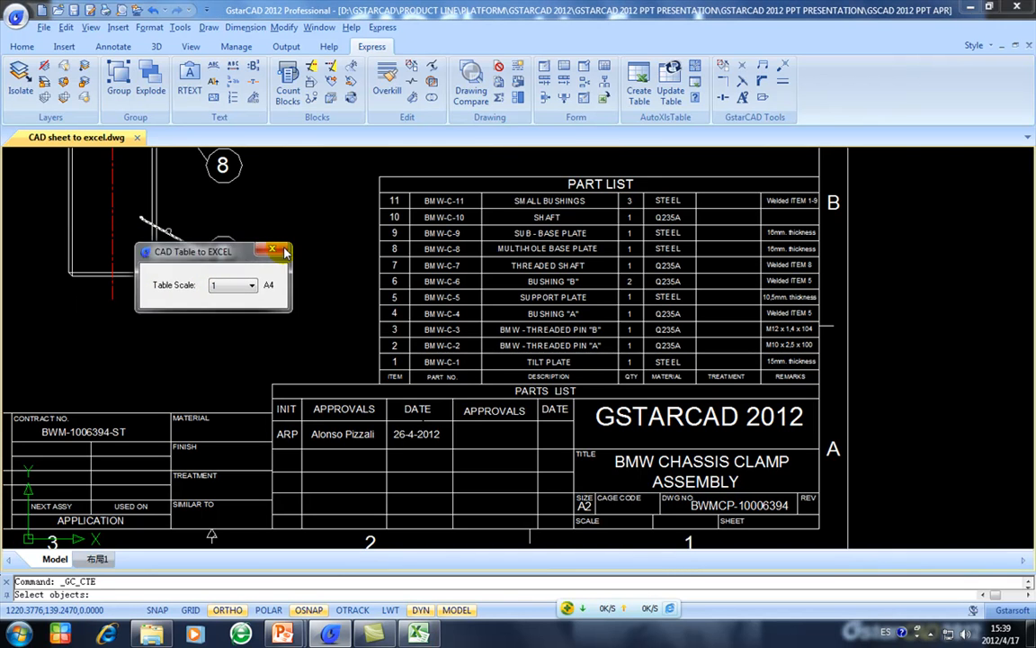
pyautogui.moveTo(195, 252); pyautogui.dragTo(180, 284)
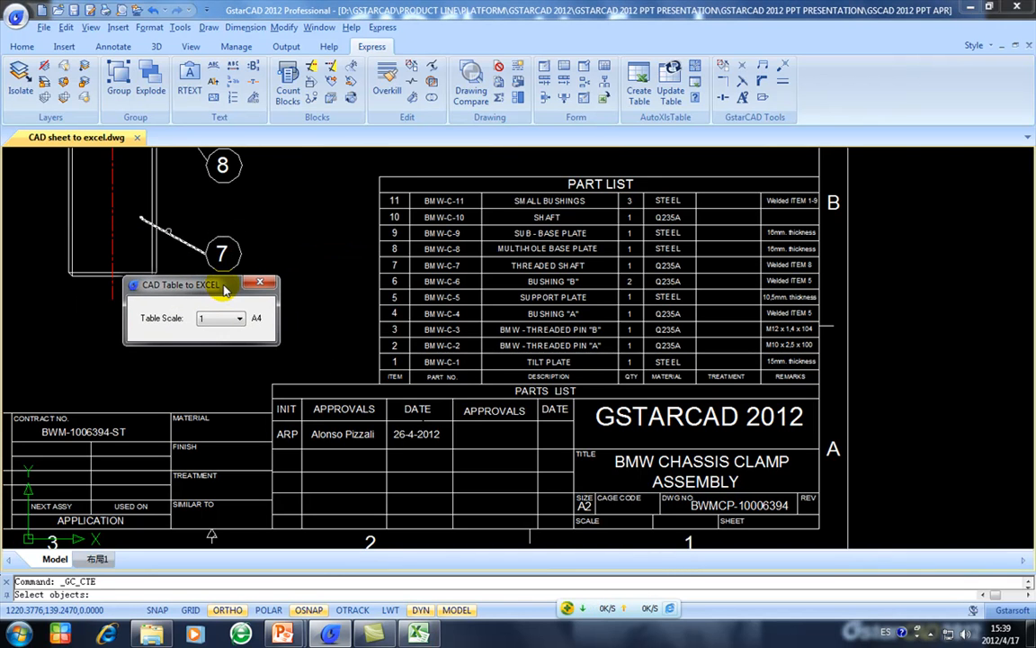
pyautogui.click(241, 317)
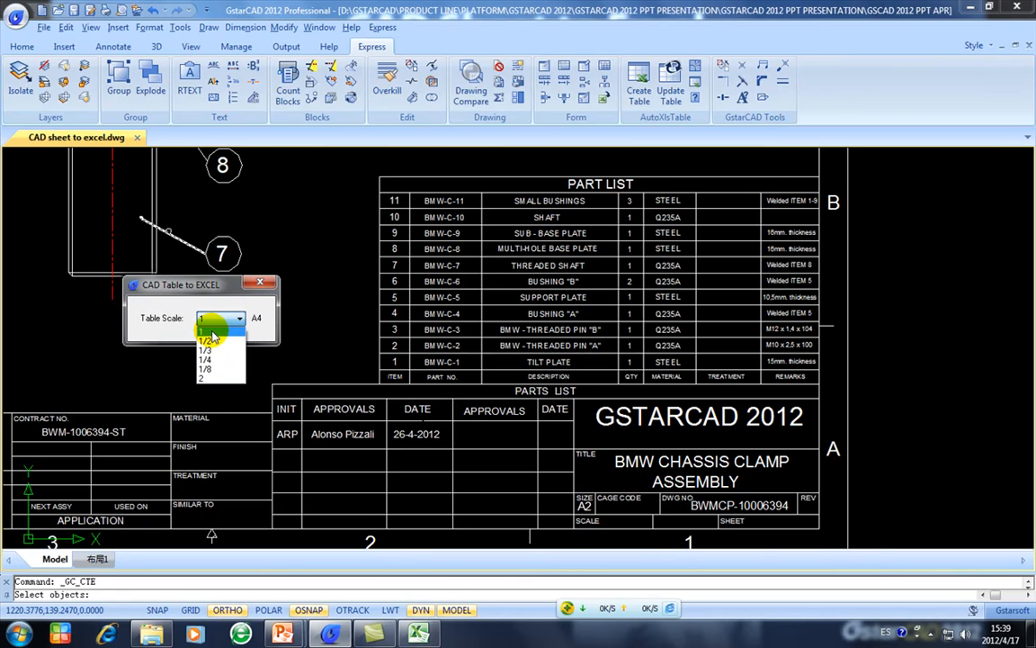
pyautogui.click(204, 317)
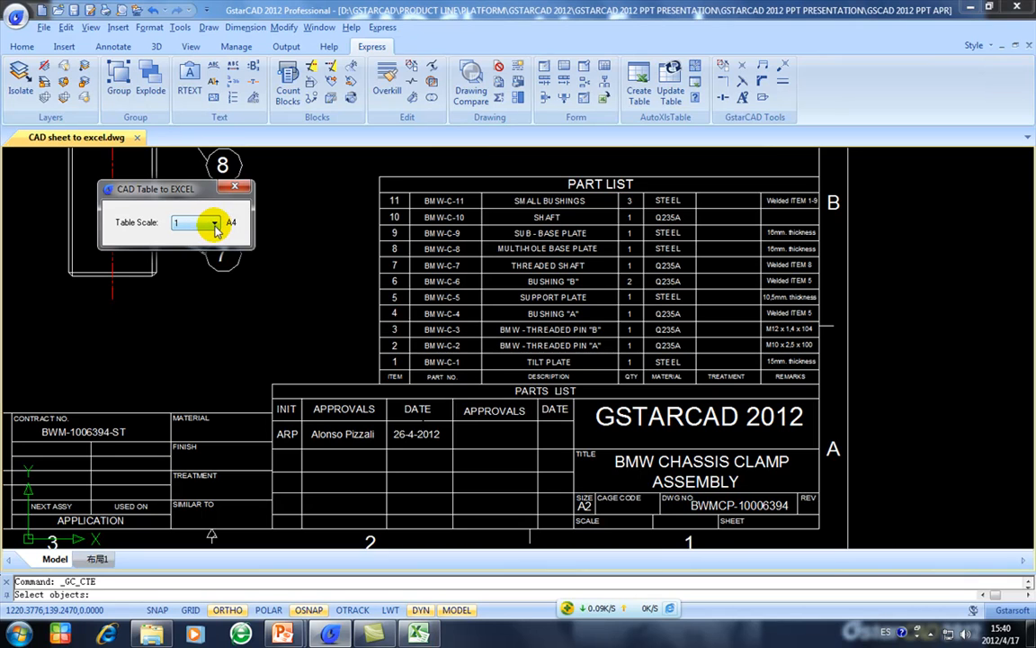
pyautogui.click(214, 223)
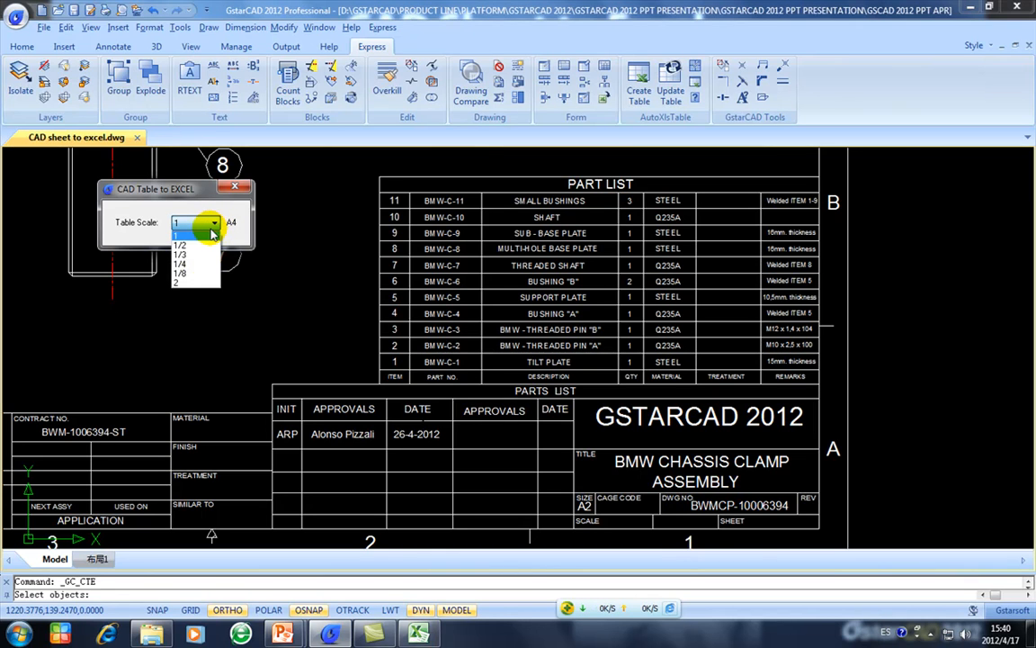
pyautogui.click(176, 223)
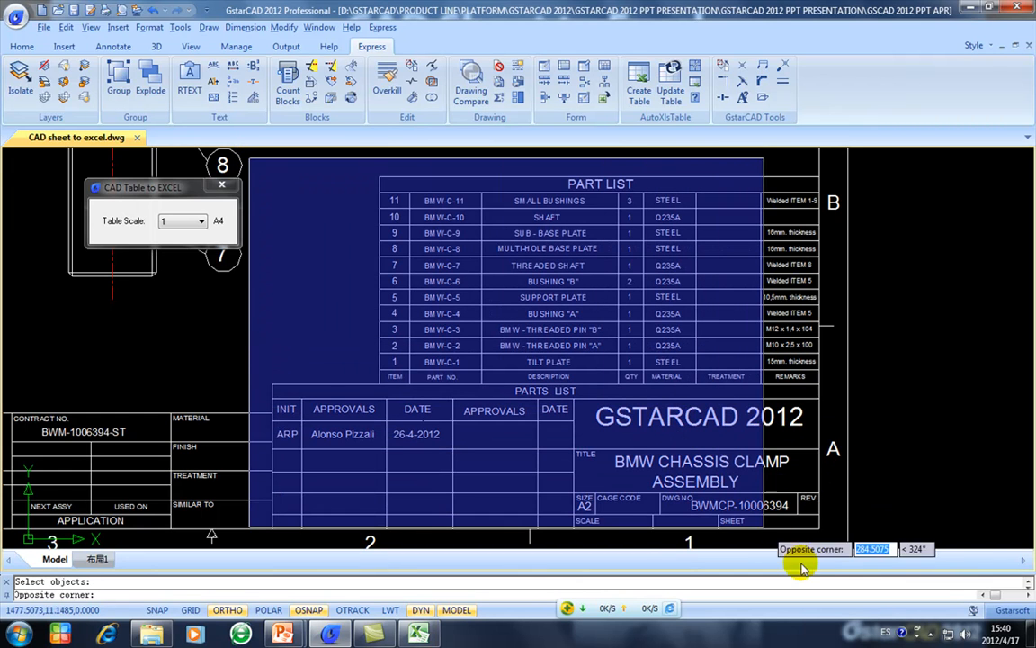
pyautogui.moveTo(803, 569)
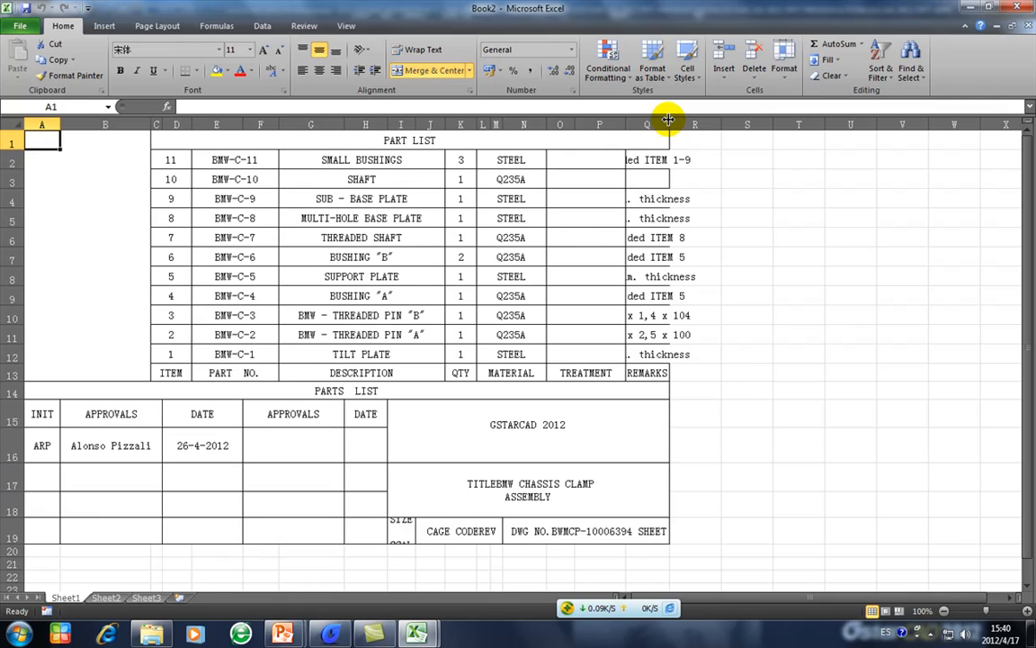
# Step: Widen the remarks column and heighten the title-block rows so entries like Welded ITEM 1-9 fit
pyautogui.moveTo(669, 118); pyautogui.dragTo(749, 124)
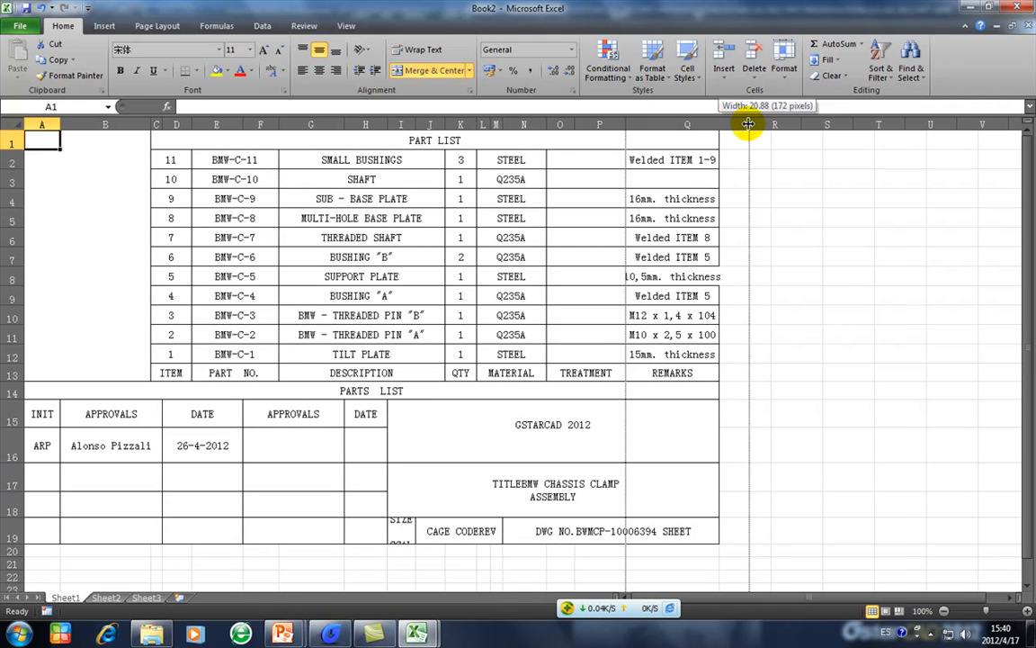
pyautogui.moveTo(747, 124); pyautogui.dragTo(417, 124)
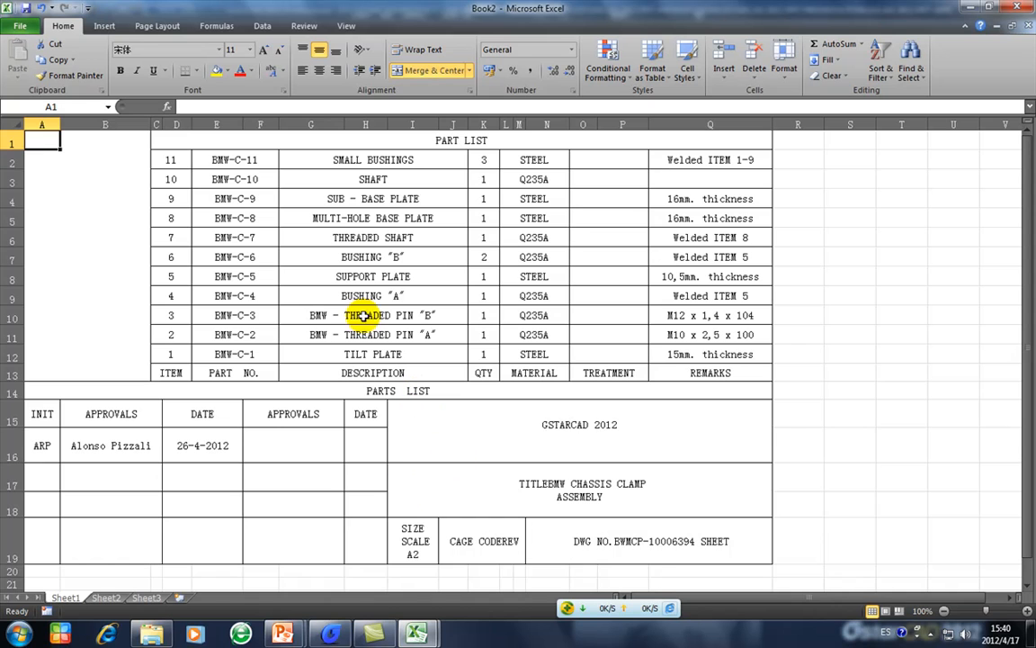
pyautogui.moveTo(328, 633)
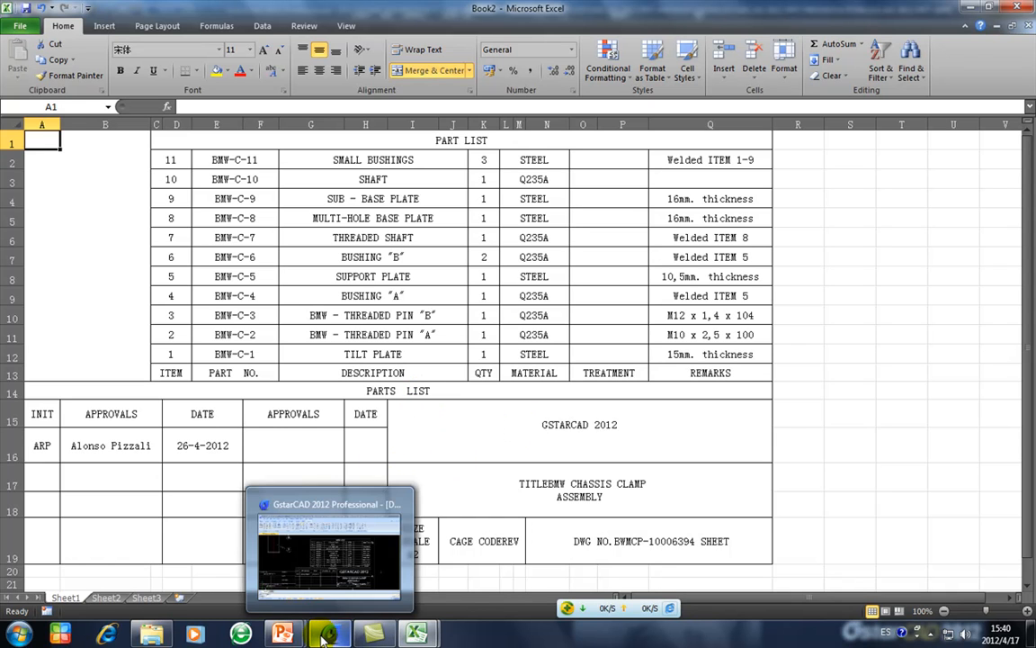
# Step: Return to GstarCAD and run CAD Sheet to Excel again with Table Scale 2
pyautogui.click(327, 633)
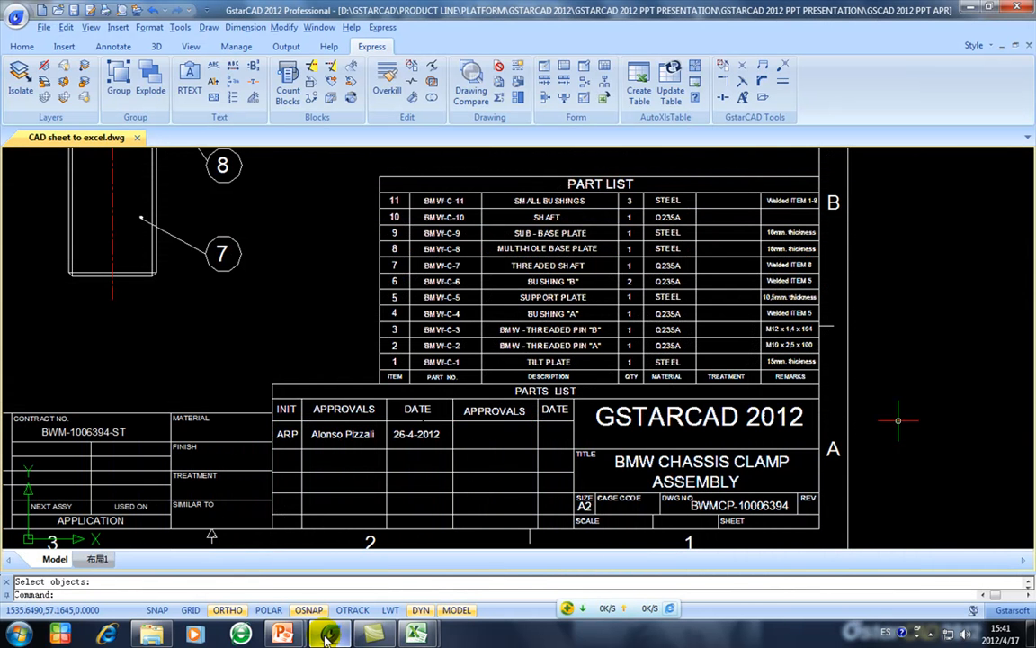
pyautogui.click(418, 633)
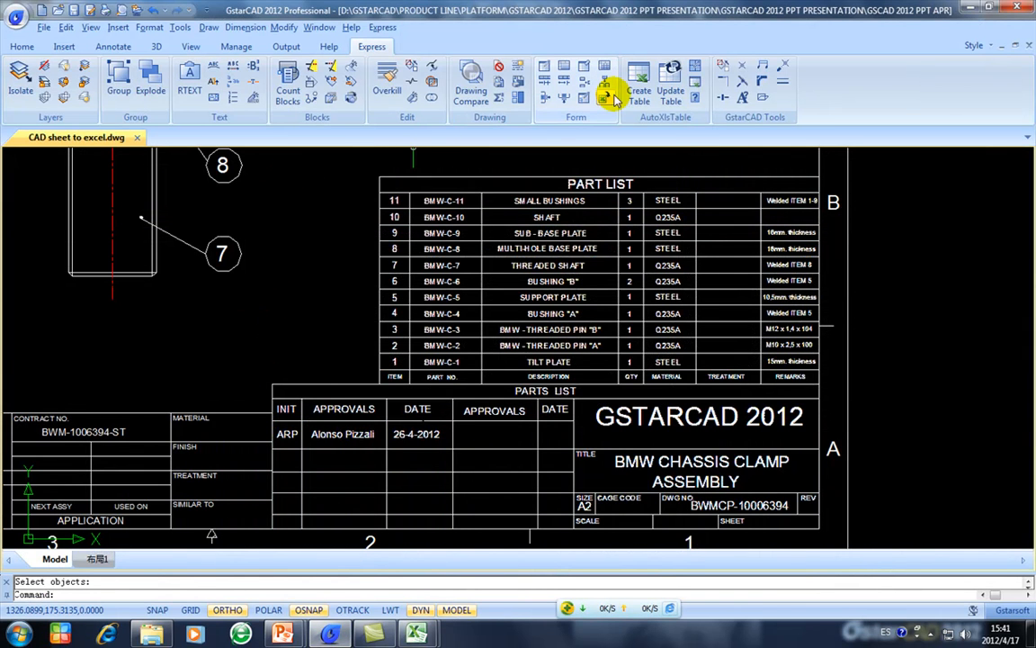
pyautogui.click(612, 86)
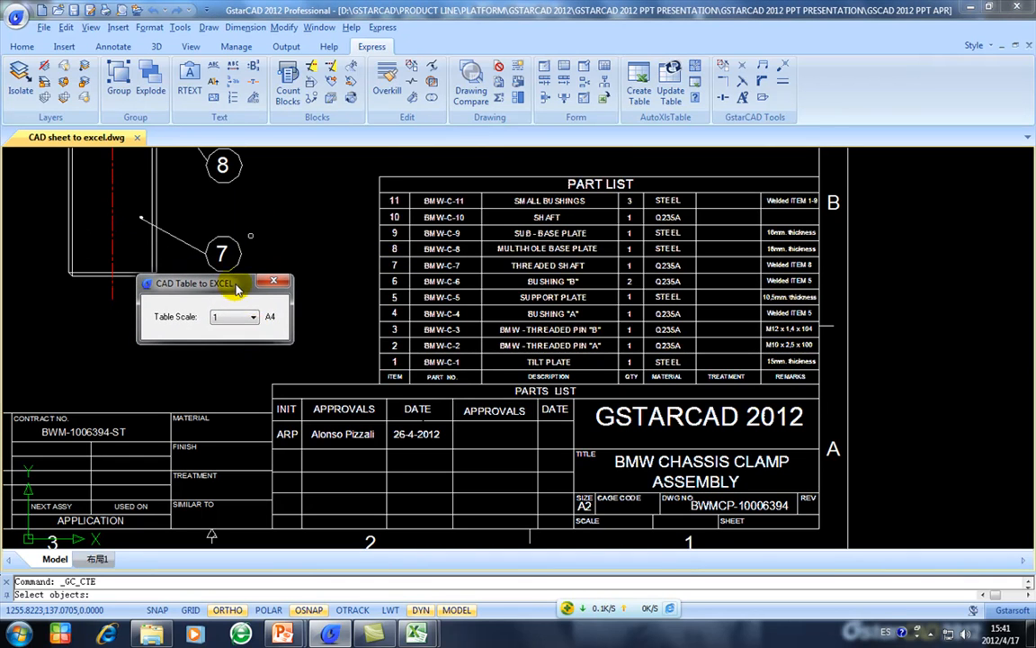
pyautogui.click(252, 317)
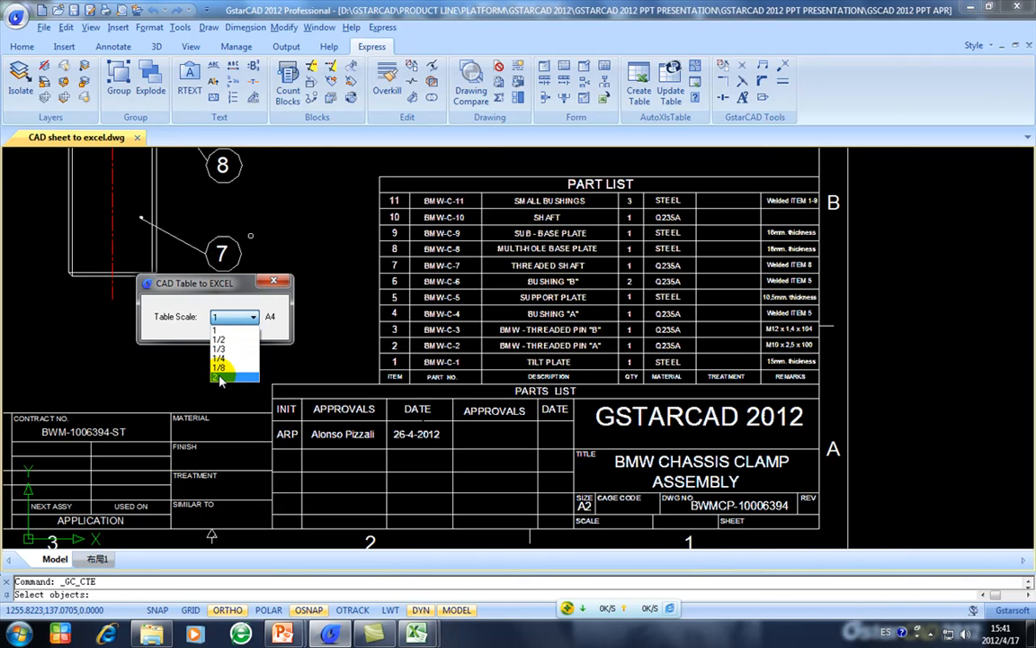
pyautogui.click(218, 358)
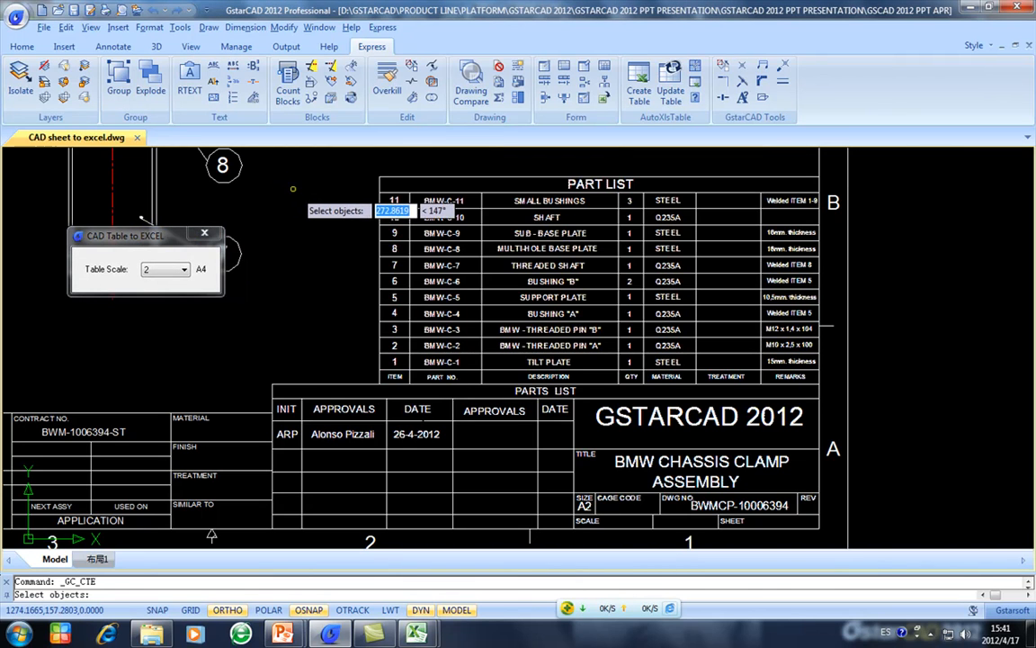
pyautogui.moveTo(306, 233)
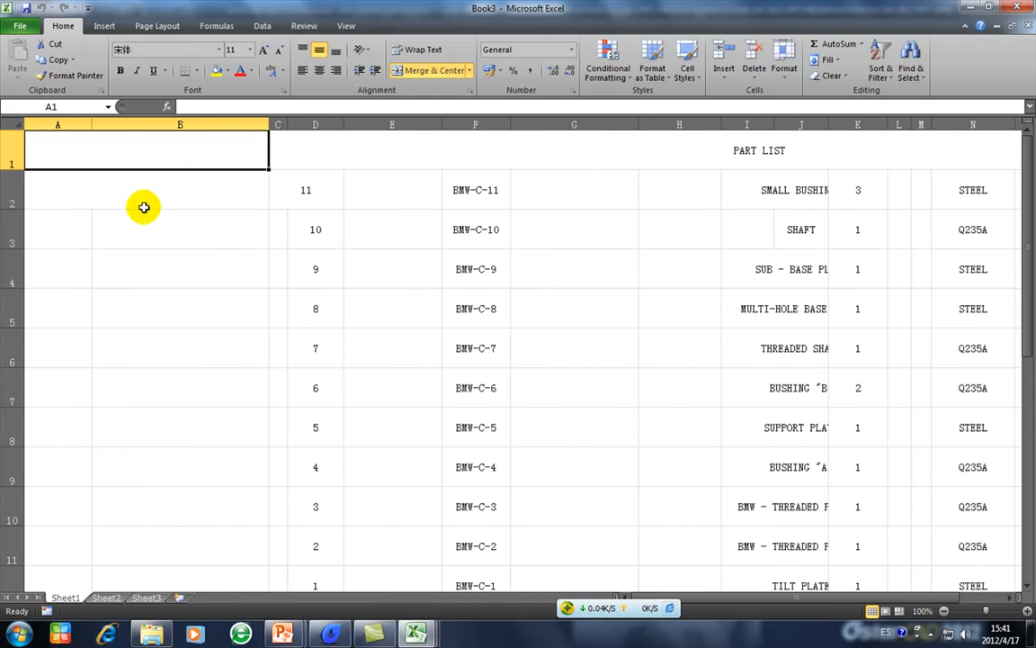
# Step: Check blank cells beside the scale-2 part list, then bring GstarCAD back up
pyautogui.click(144, 188)
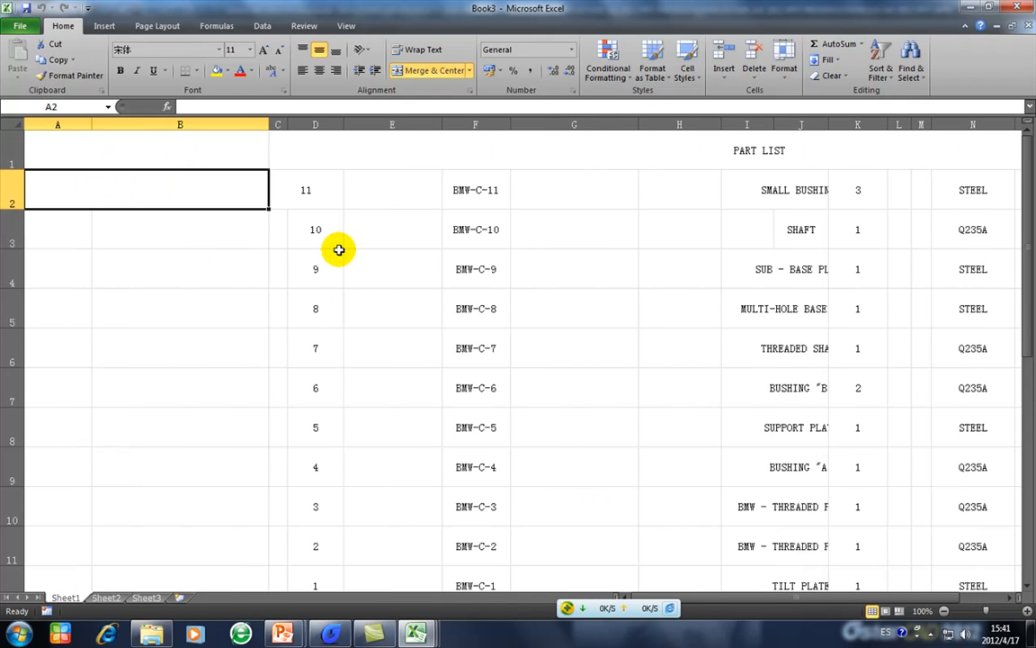
pyautogui.click(180, 228)
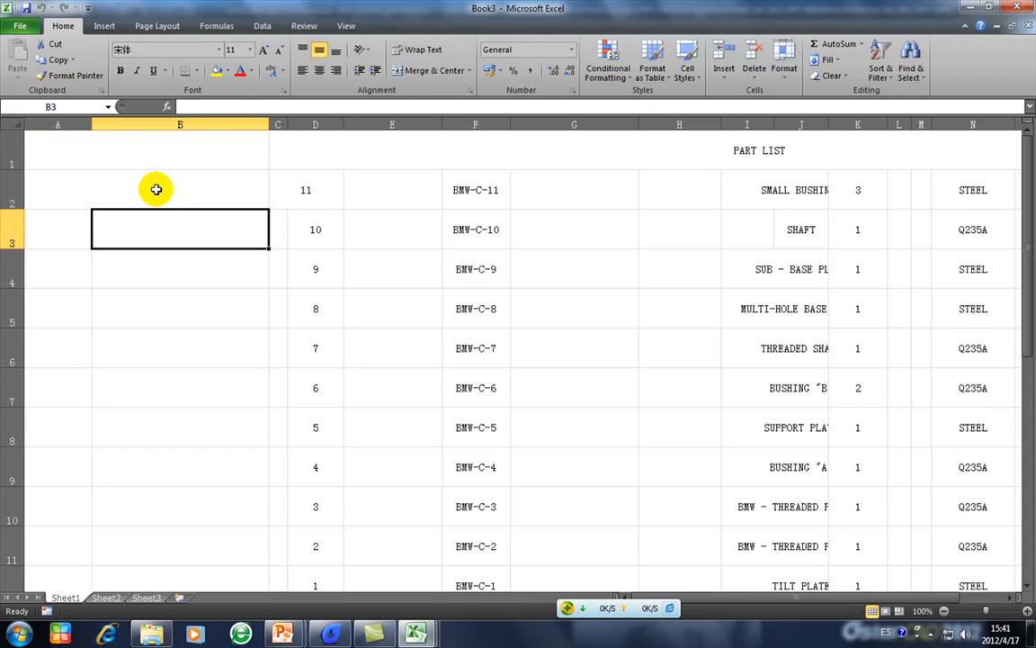
pyautogui.click(180, 268)
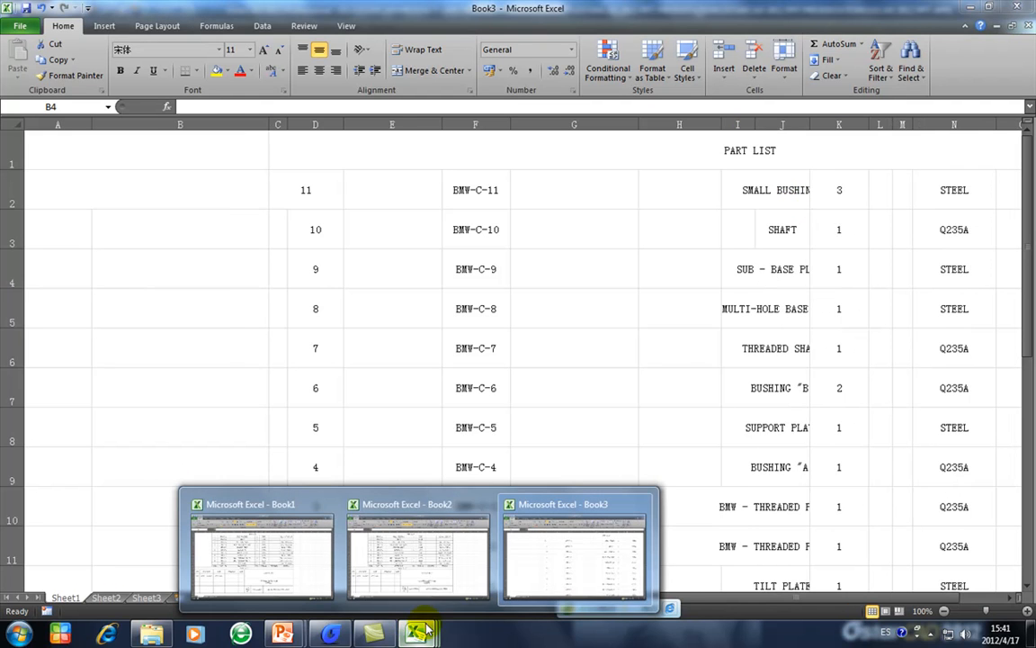
pyautogui.click(417, 549)
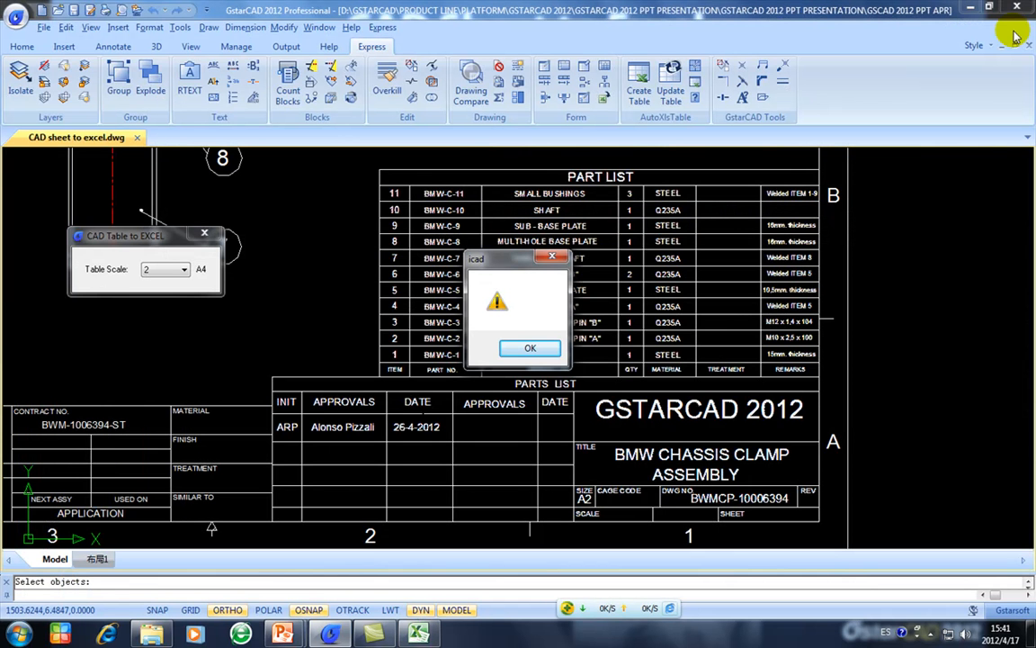
# Step: Dismiss the warning message and the CAD Table to EXCEL settings
pyautogui.click(529, 349)
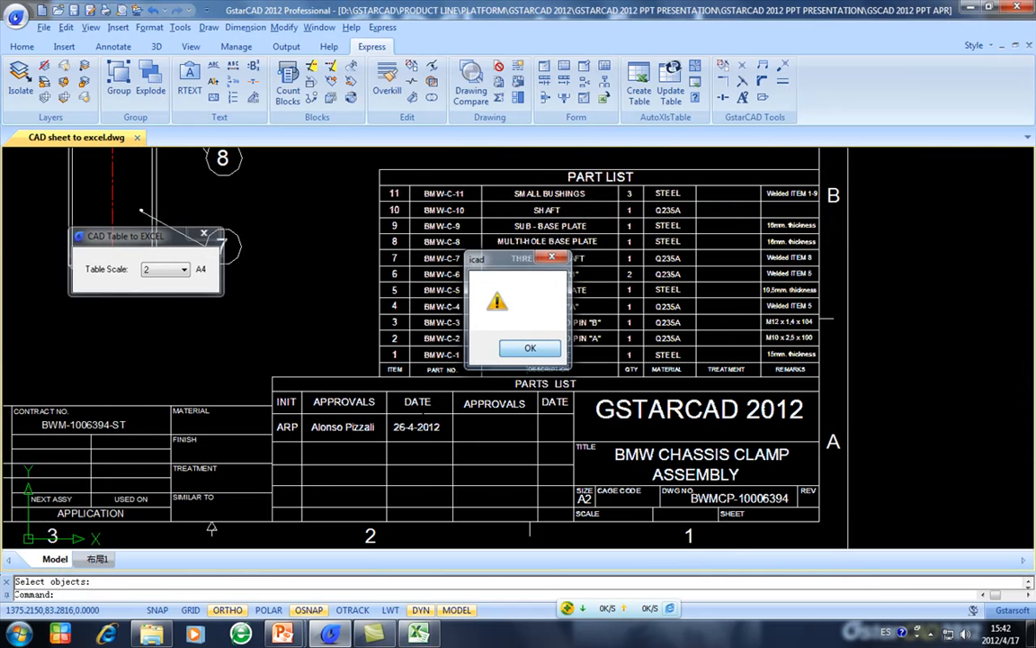
pyautogui.click(529, 349)
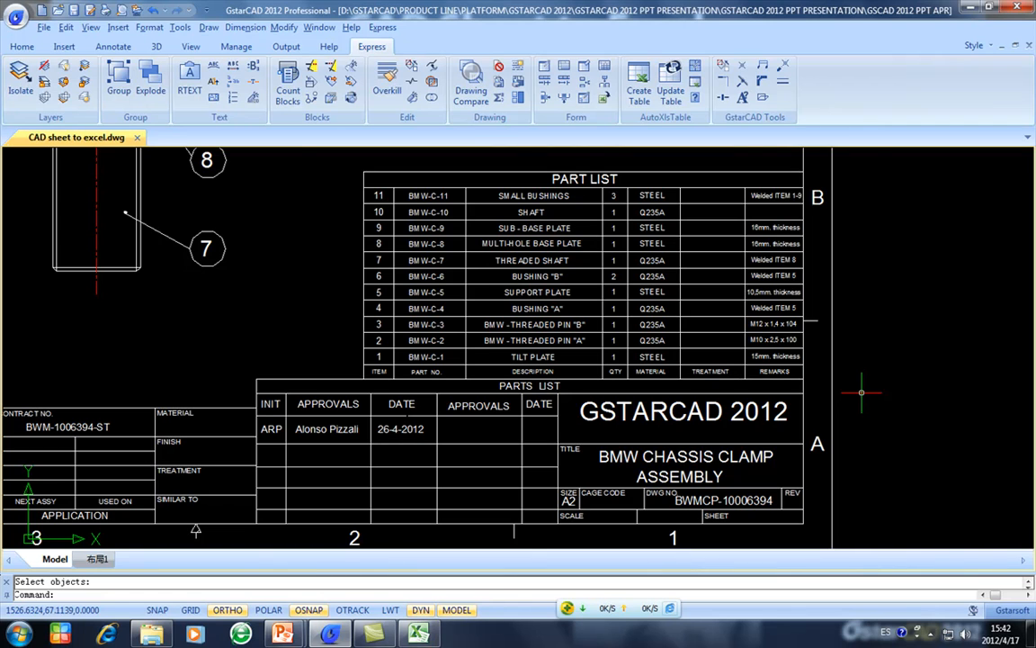
pyautogui.moveTo(664, 324)
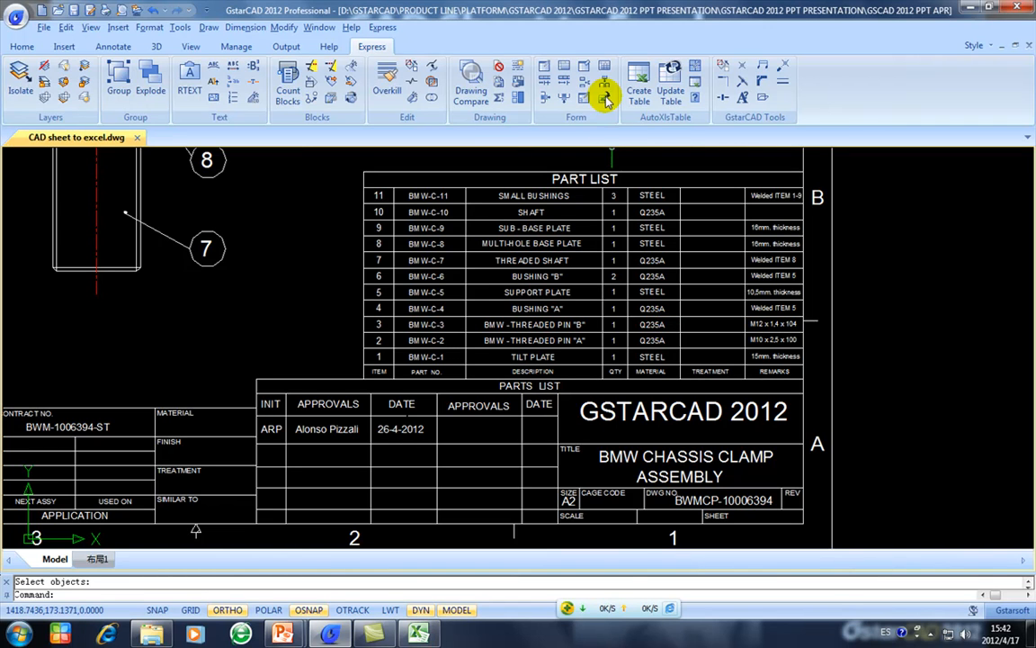
pyautogui.moveTo(601, 97)
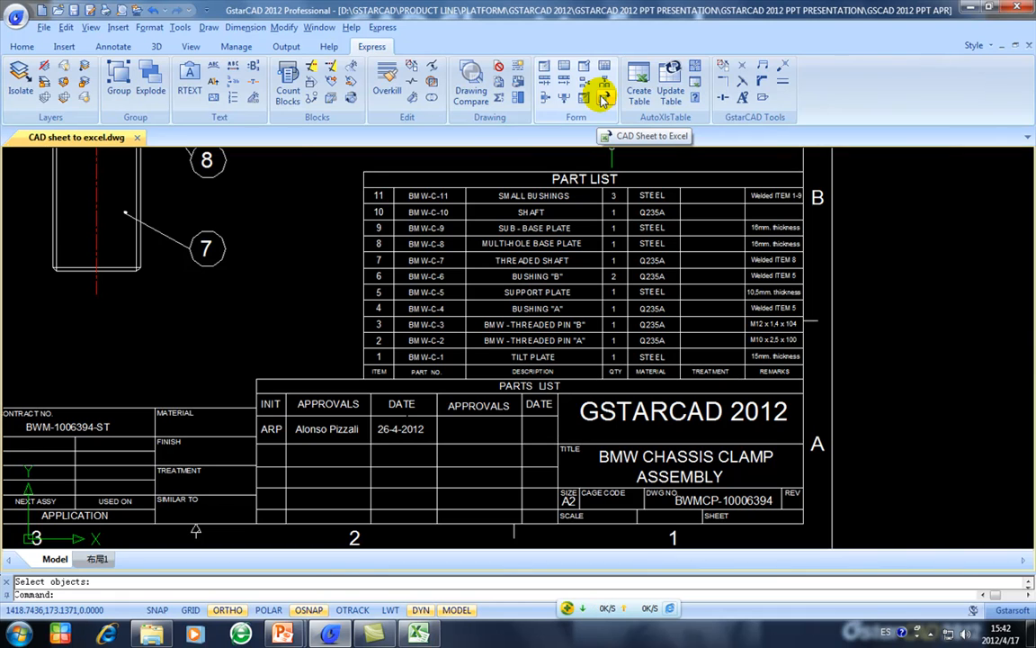